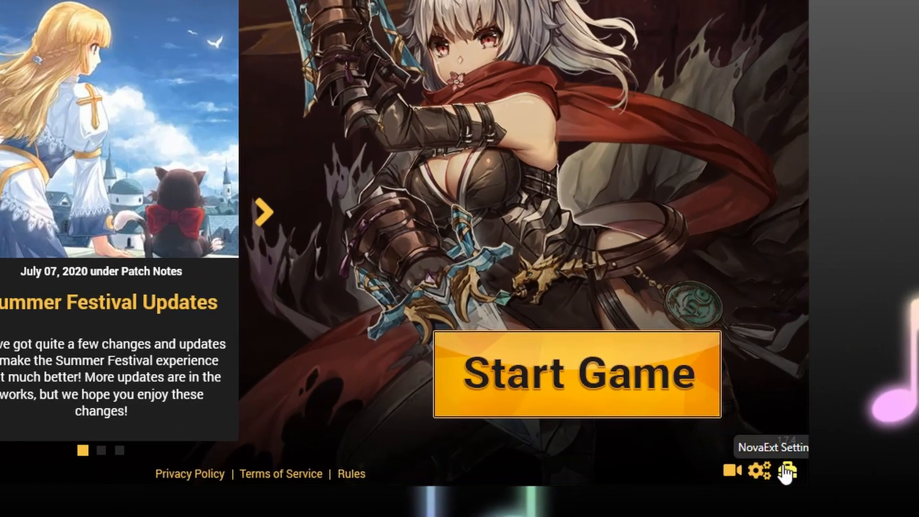
Step: Open NovaExt Settings from the launcher's bottom-right toolbox icon, showing the General options
{"action": "left_click", "coordinate": [787, 471]}
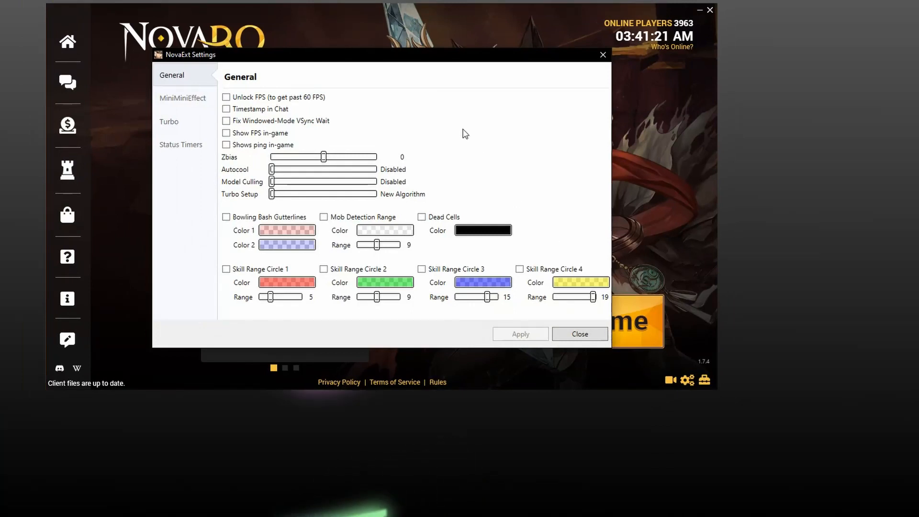
{"action": "mouse_move", "coordinate": [511, 197]}
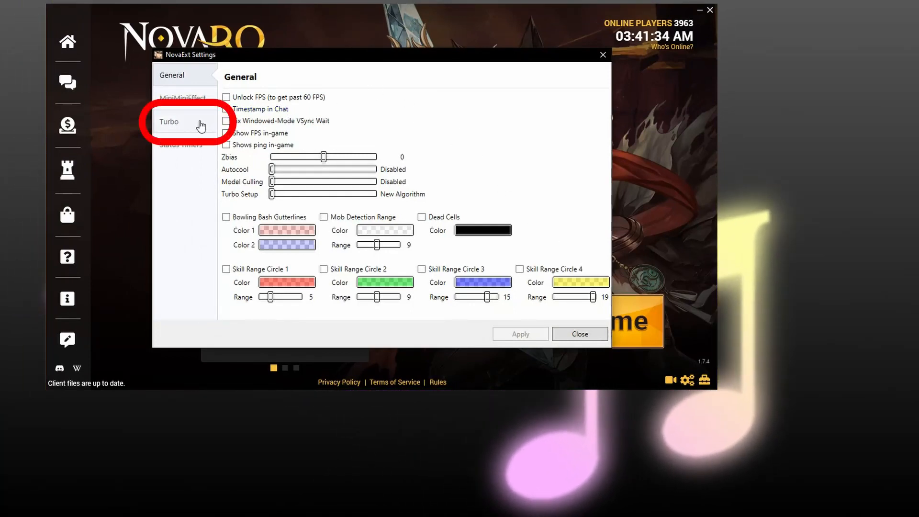
Step: On the Turbo keyboard grid, clear F2's assignment and make key 2 a Turbo key
{"action": "left_click", "coordinate": [169, 121]}
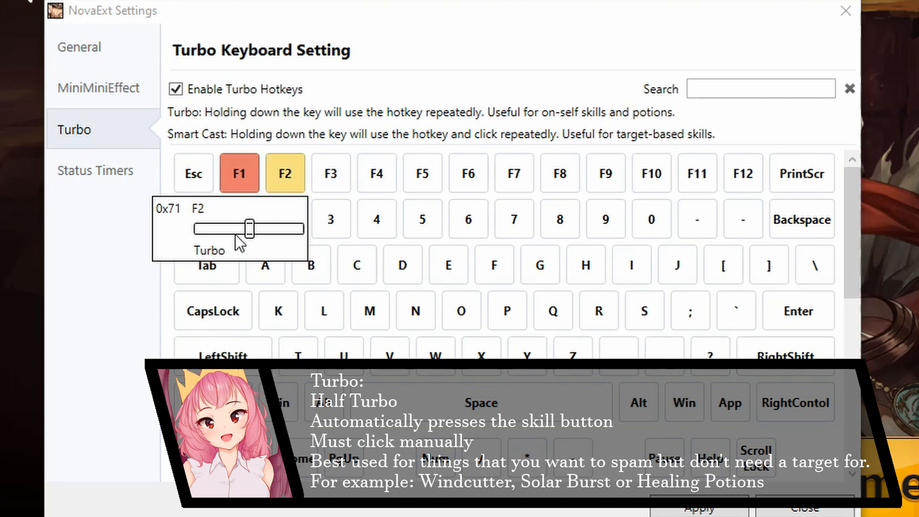
{"action": "mouse_move", "coordinate": [407, 80]}
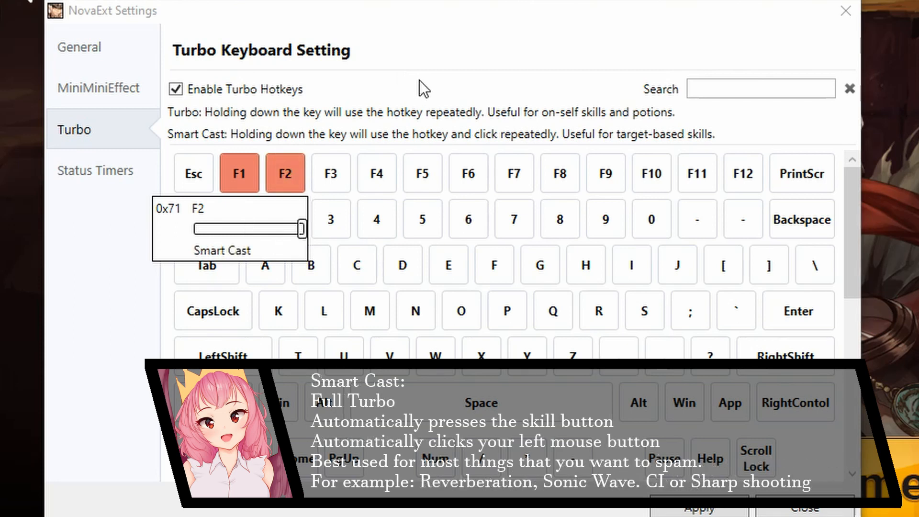
{"action": "mouse_move", "coordinate": [418, 57]}
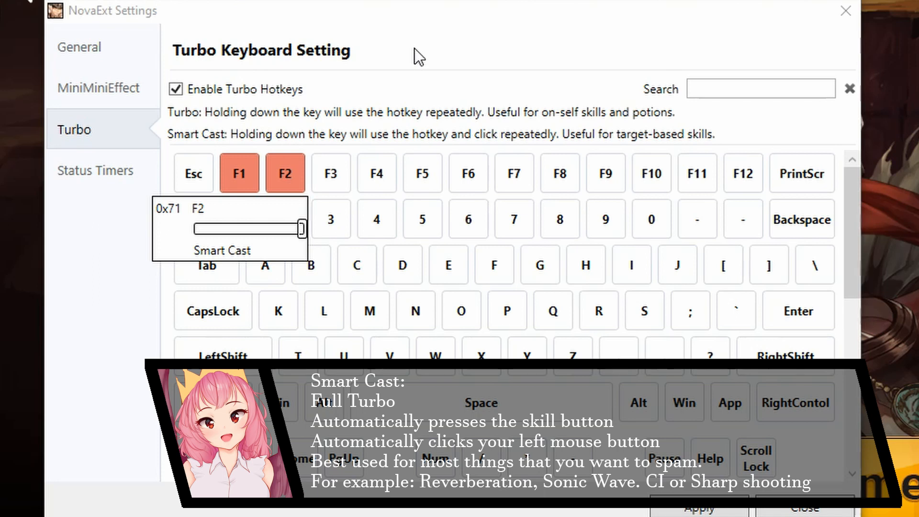
{"action": "mouse_move", "coordinate": [400, 78]}
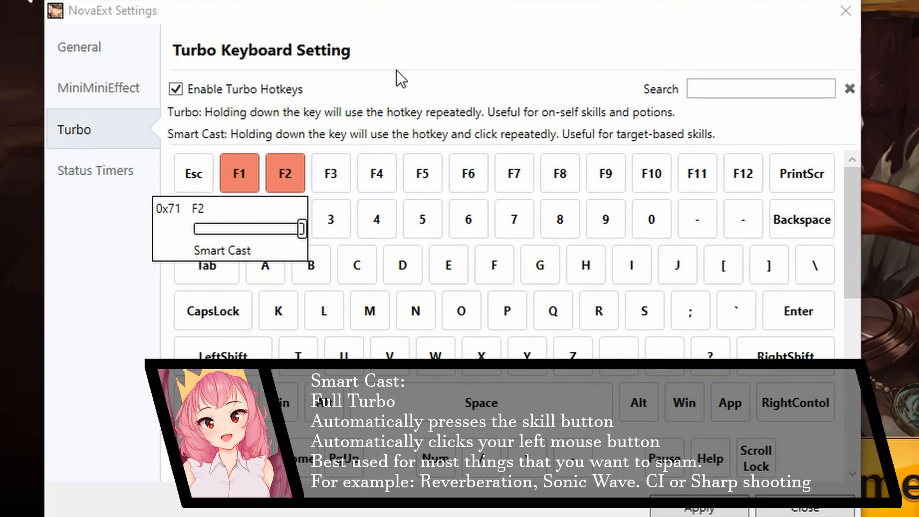
{"action": "mouse_move", "coordinate": [401, 69]}
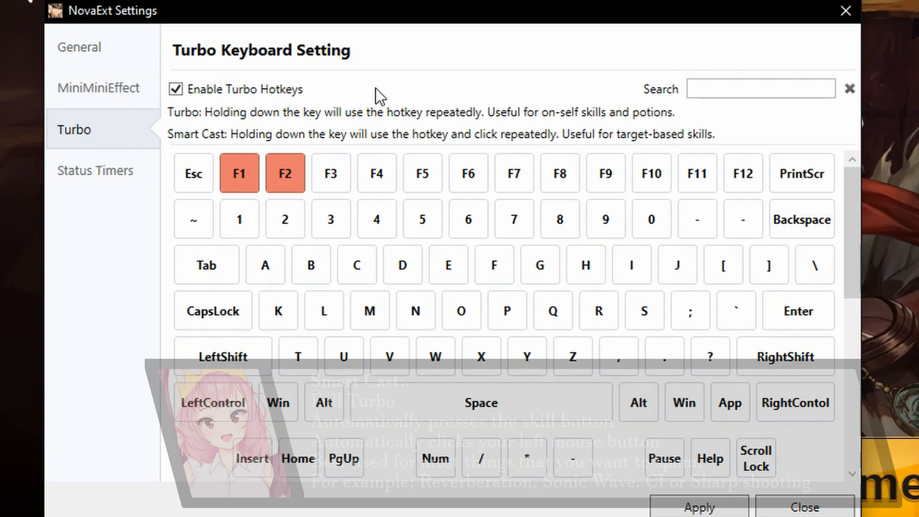
{"action": "left_click", "coordinate": [285, 172]}
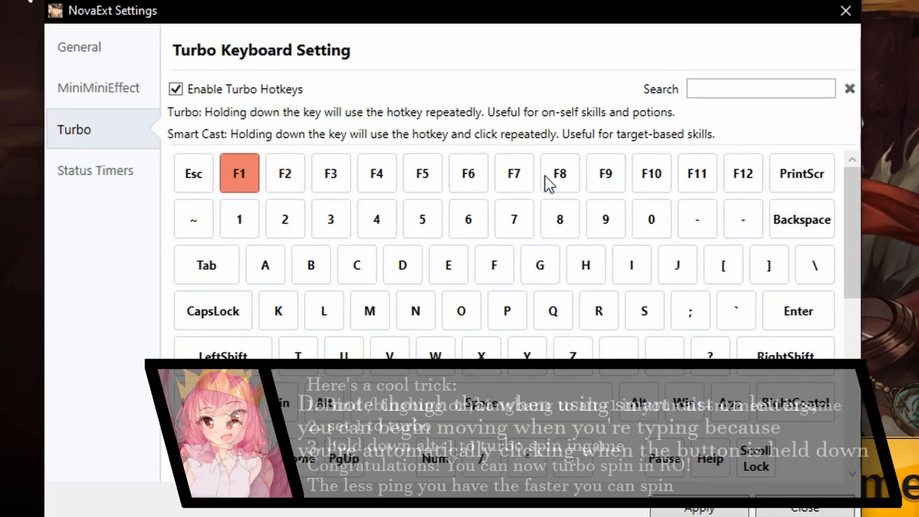
{"action": "left_click", "coordinate": [285, 219]}
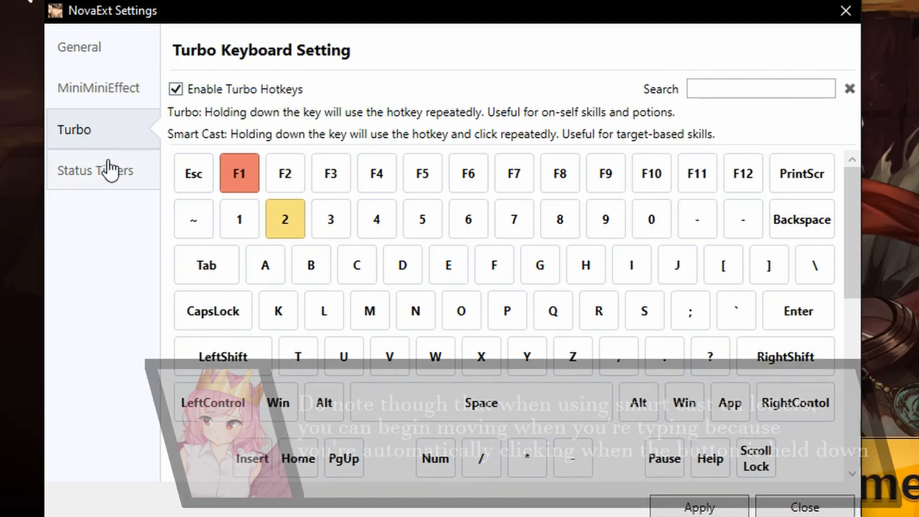
{"action": "left_click", "coordinate": [95, 170]}
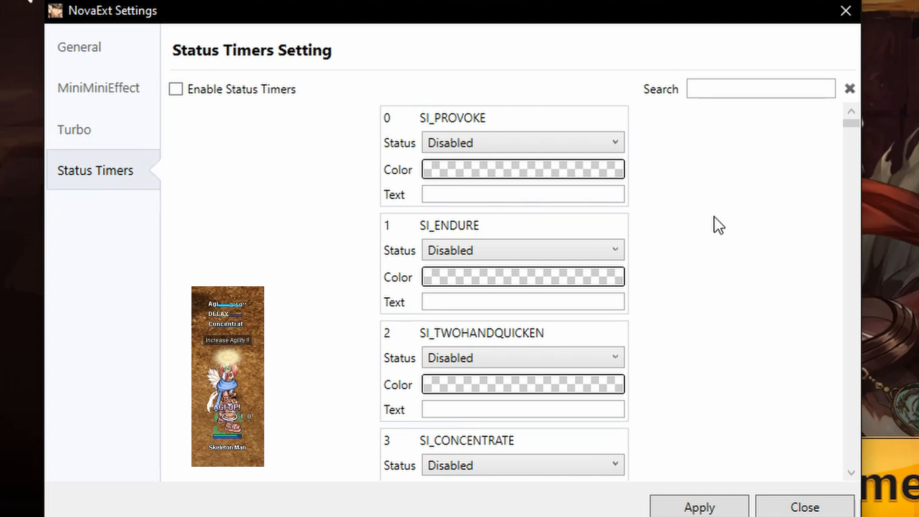
Step: Filter status timers by 'sun' and enable SI_SUN_COMFORT without minutes/seconds indicator
{"action": "scroll", "scroll_direction": "down", "scroll_amount": 3}
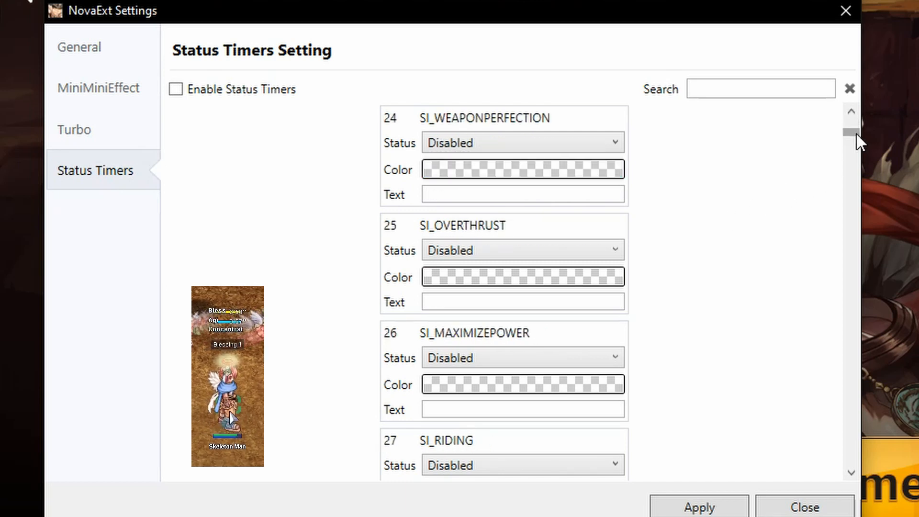
{"action": "scroll", "scroll_direction": "down", "scroll_amount": 3}
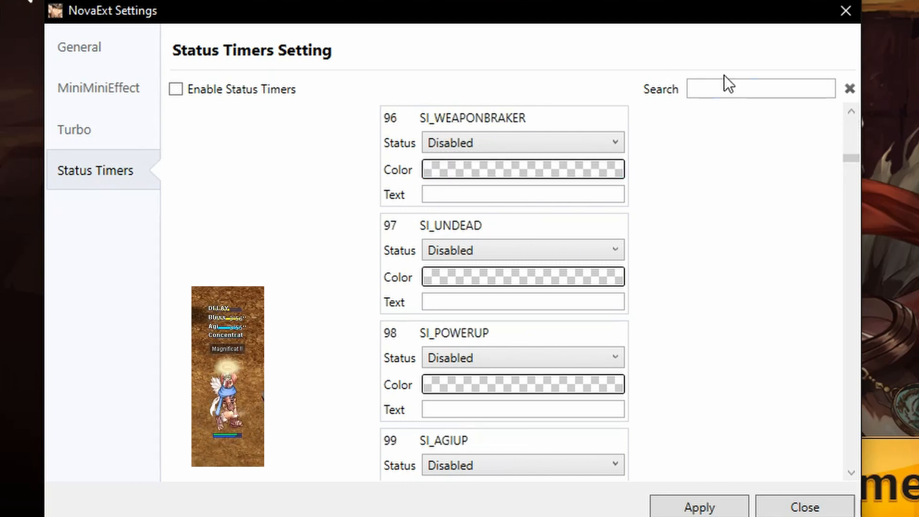
{"action": "type", "text": "sun"}
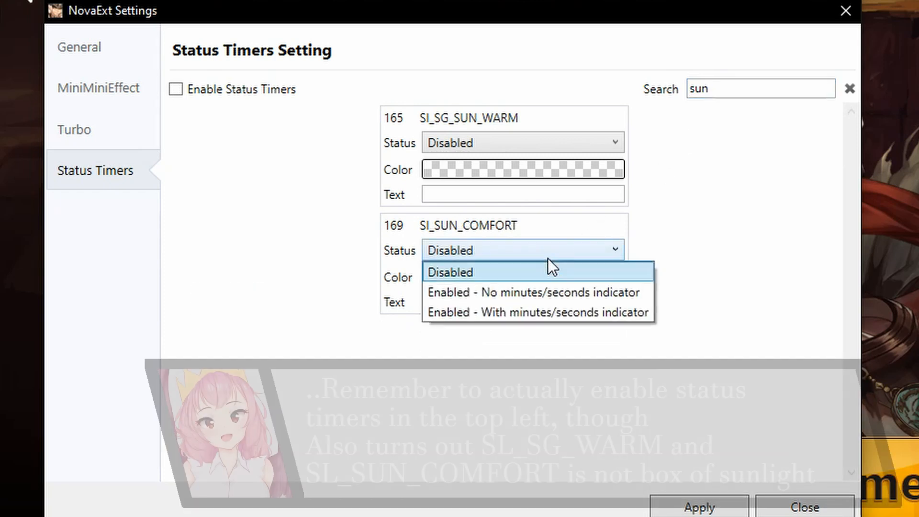
{"action": "mouse_move", "coordinate": [598, 292]}
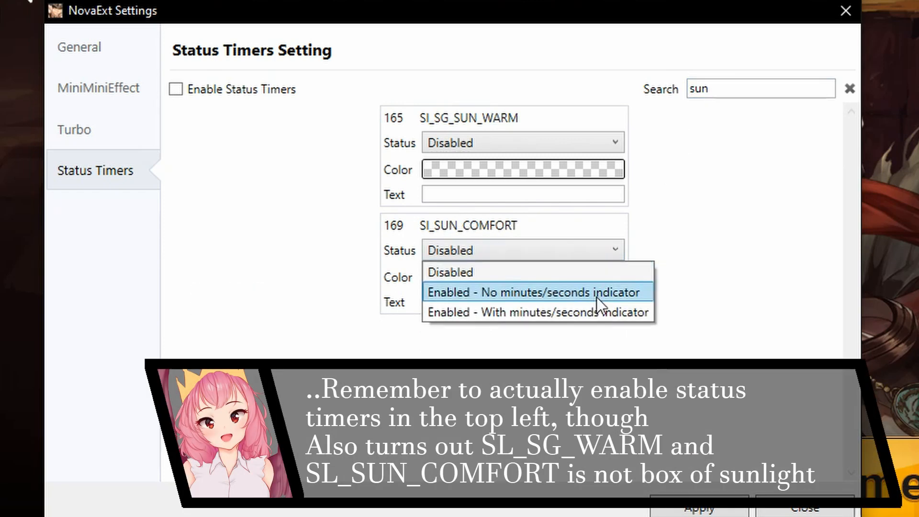
{"action": "left_click", "coordinate": [535, 292]}
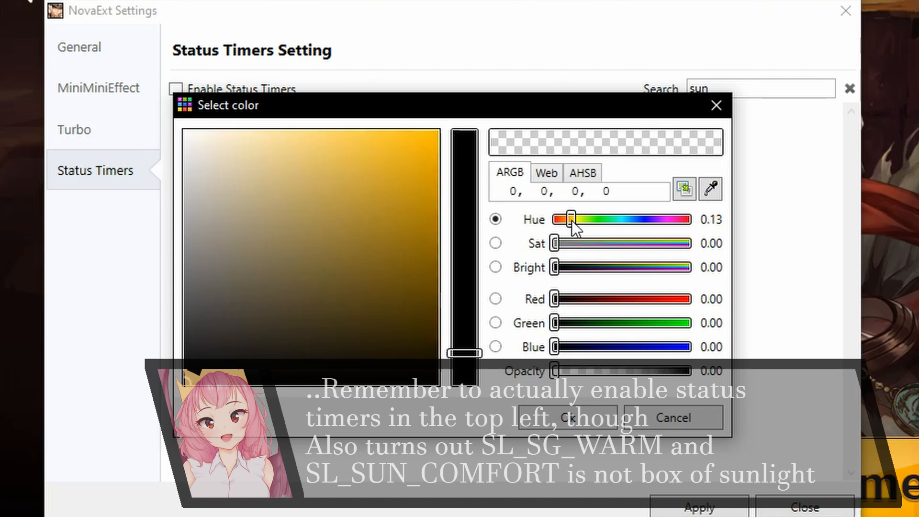
Step: Colour the sun timers yellow, then search 'bra' to reach MiniMiniEffect colour settings
{"action": "left_click", "coordinate": [672, 417]}
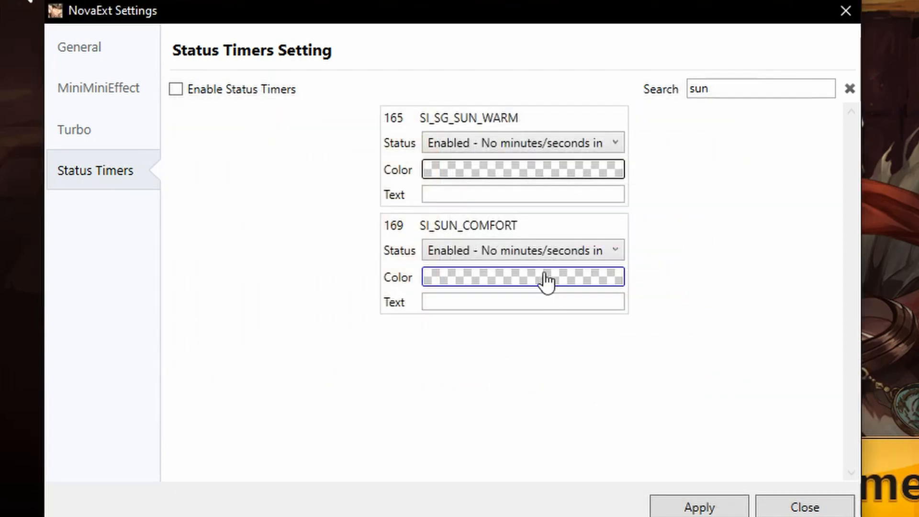
{"action": "left_click", "coordinate": [522, 277]}
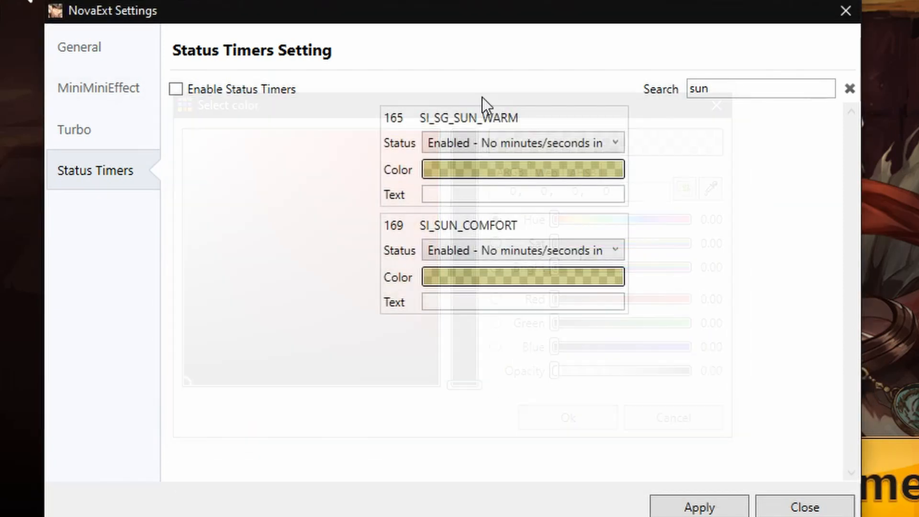
{"action": "type", "text": "bra"}
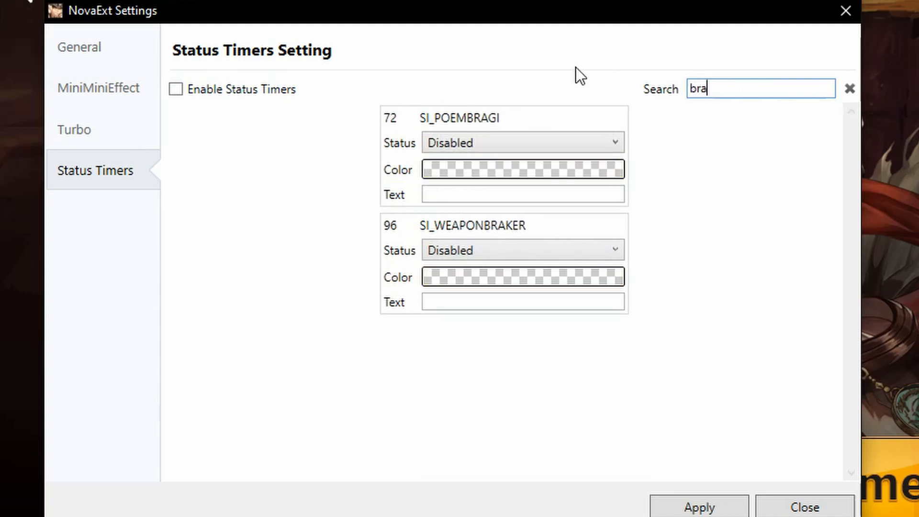
{"action": "left_click", "coordinate": [98, 88]}
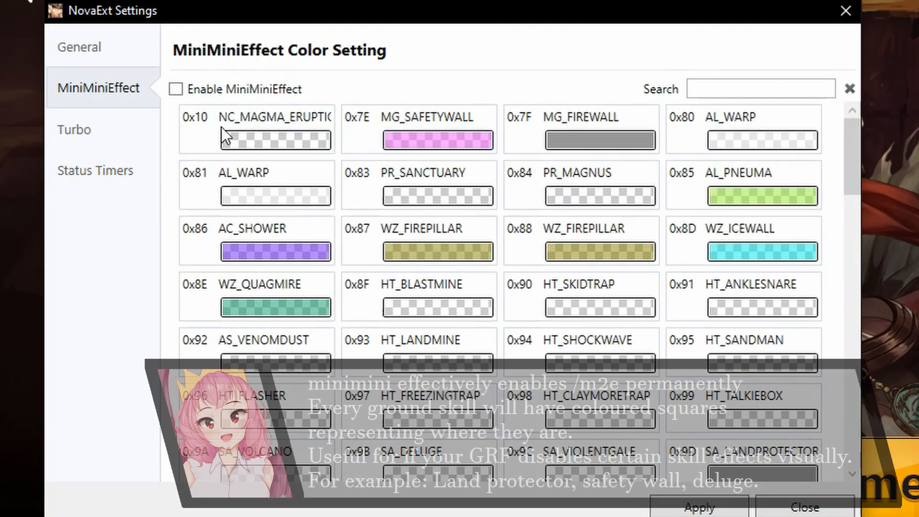
{"action": "scroll", "scroll_direction": "down", "scroll_amount": 3}
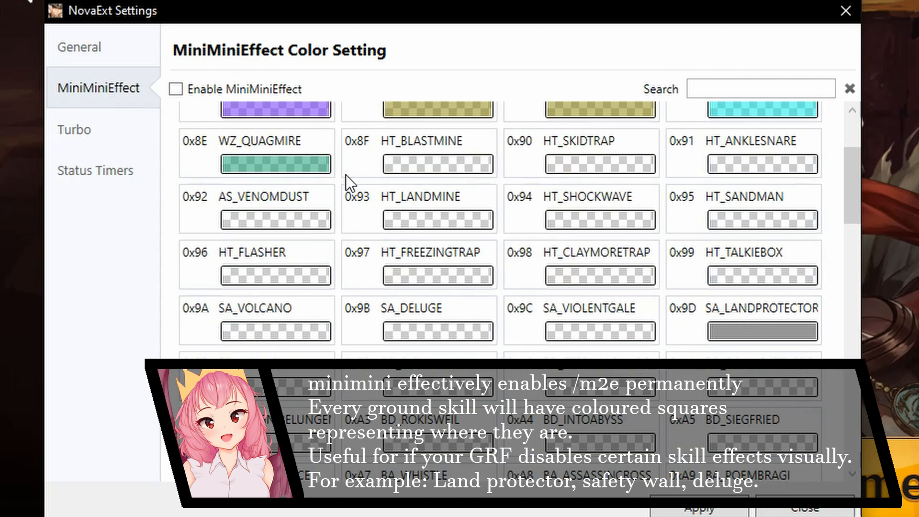
{"action": "scroll", "scroll_direction": "up", "scroll_amount": 3}
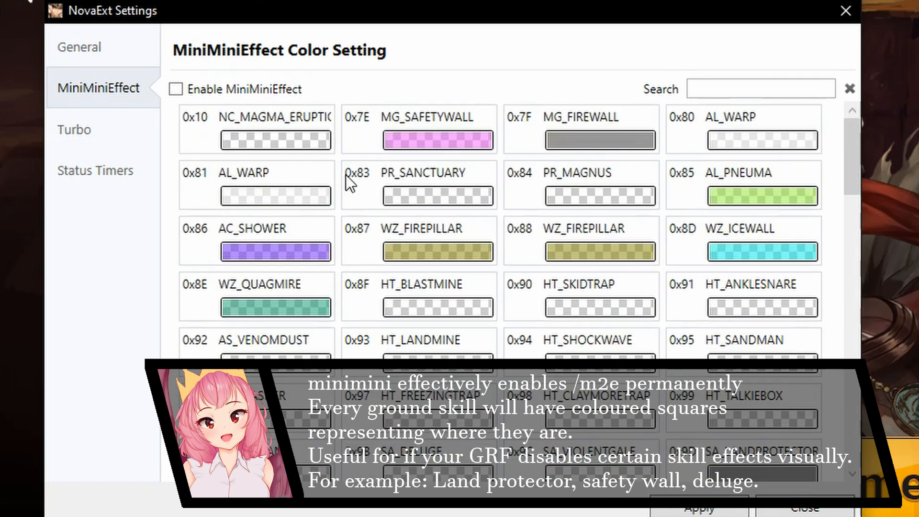
{"action": "mouse_move", "coordinate": [840, 151]}
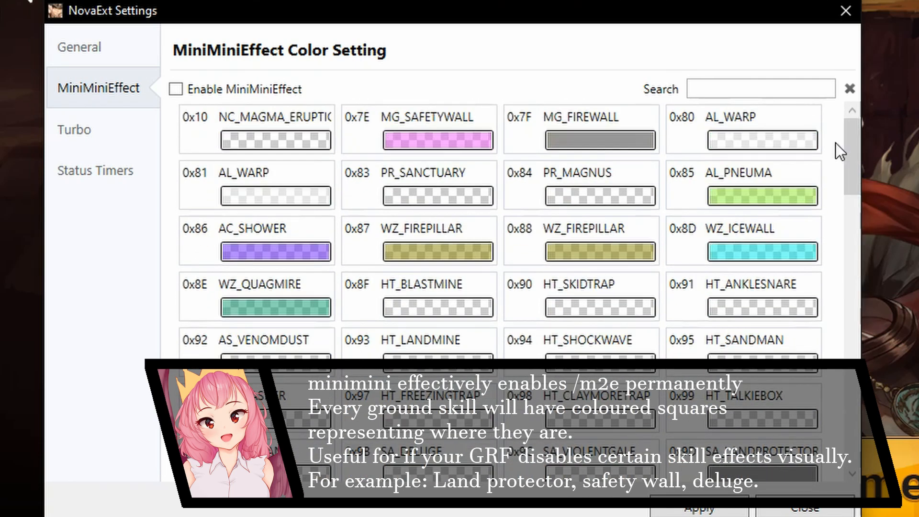
{"action": "scroll", "scroll_direction": "down", "scroll_amount": 3}
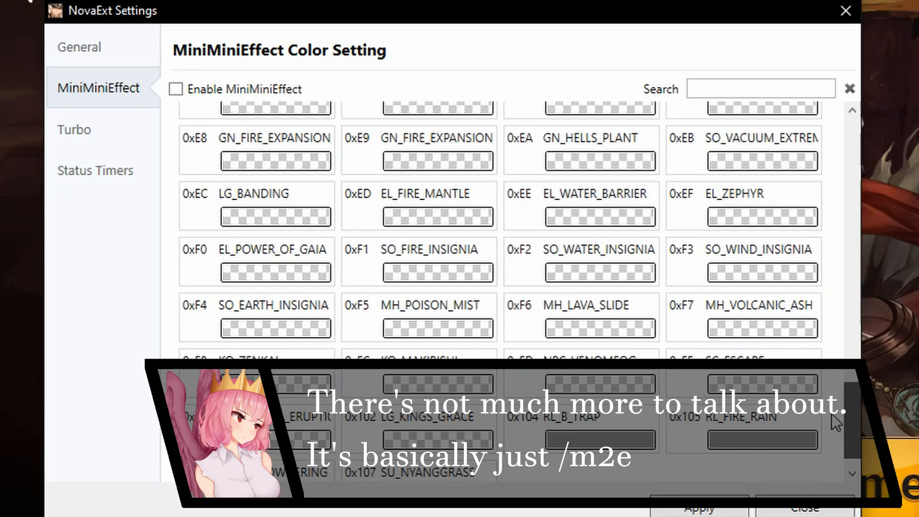
{"action": "left_click", "coordinate": [79, 47]}
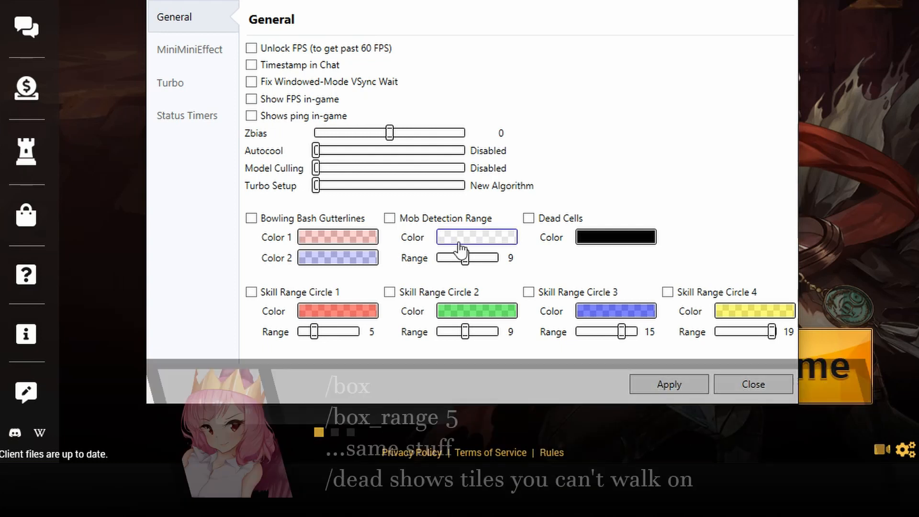
{"action": "mouse_move", "coordinate": [437, 225]}
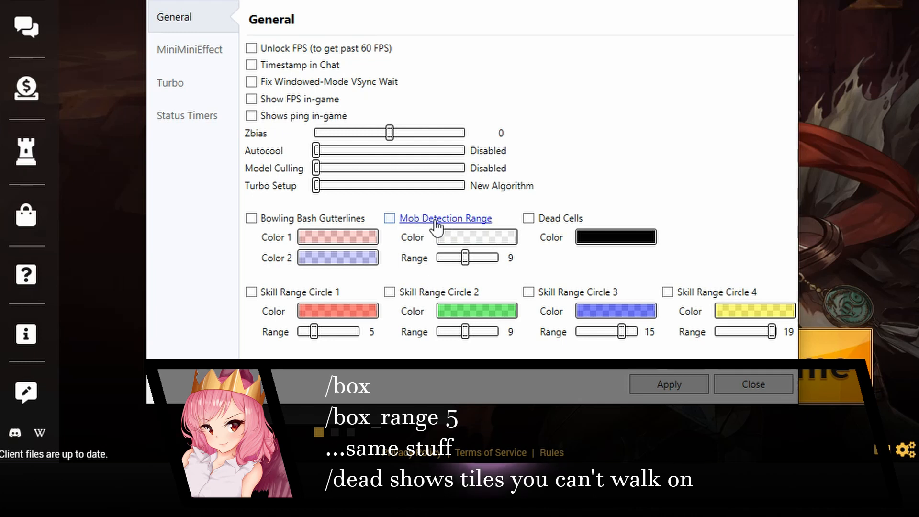
{"action": "mouse_move", "coordinate": [582, 201]}
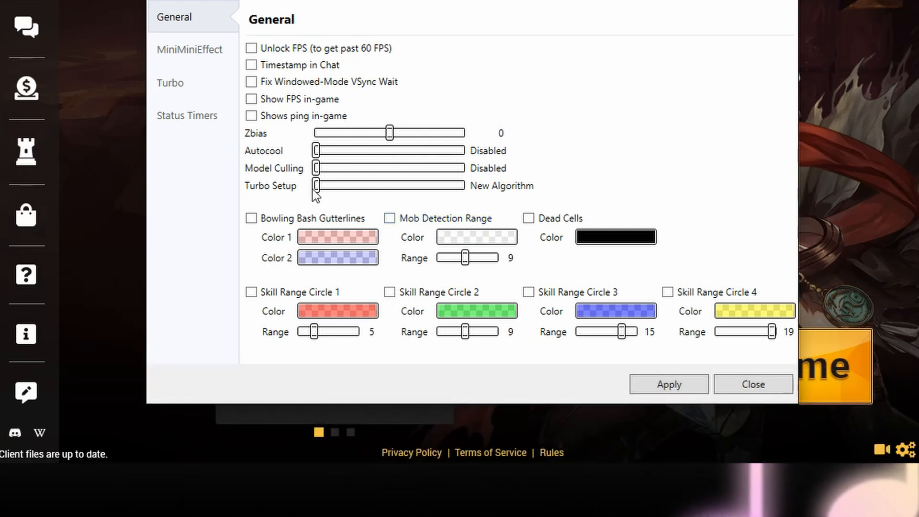
{"action": "mouse_move", "coordinate": [331, 193]}
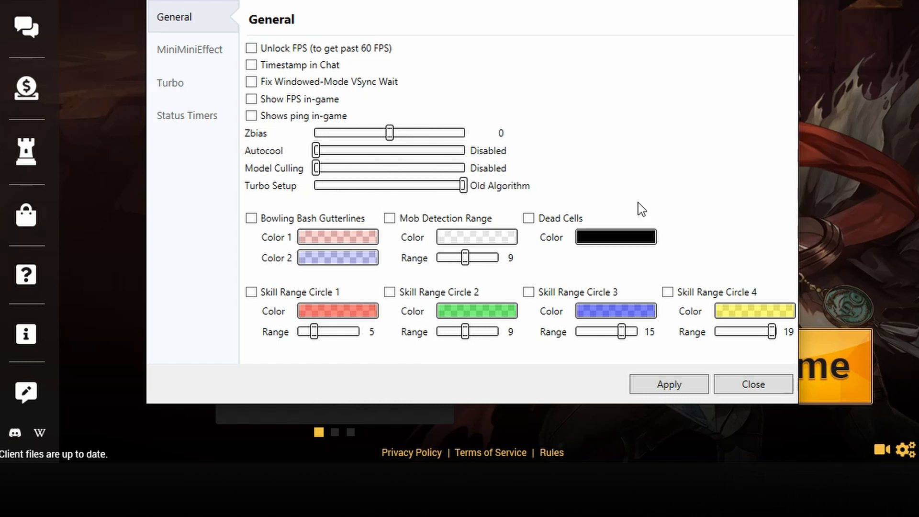
{"action": "mouse_move", "coordinate": [591, 212]}
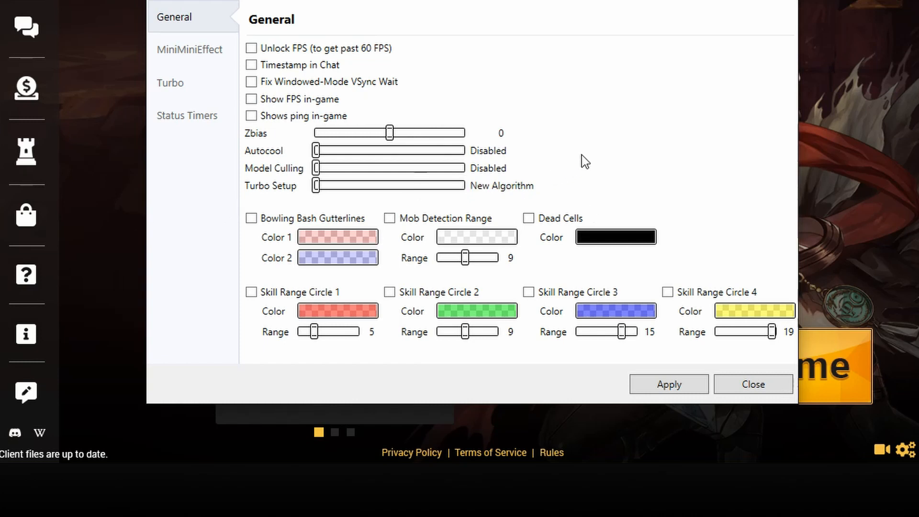
{"action": "mouse_move", "coordinate": [431, 172]}
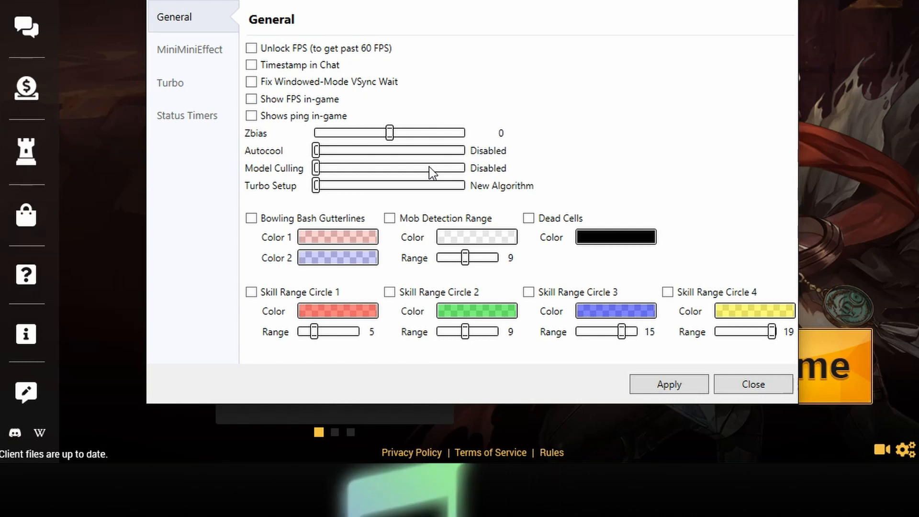
{"action": "mouse_move", "coordinate": [320, 170]}
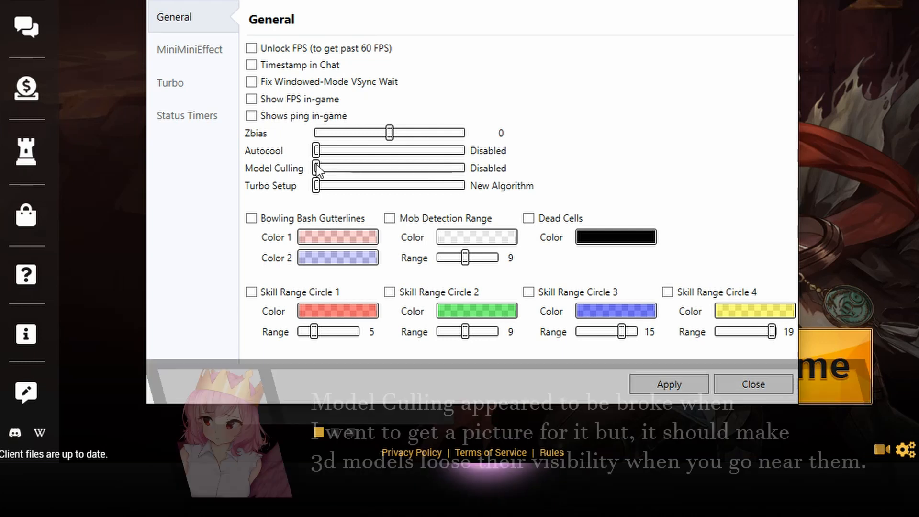
{"action": "left_click_drag", "start_coordinate": [322, 168], "coordinate": [389, 169]}
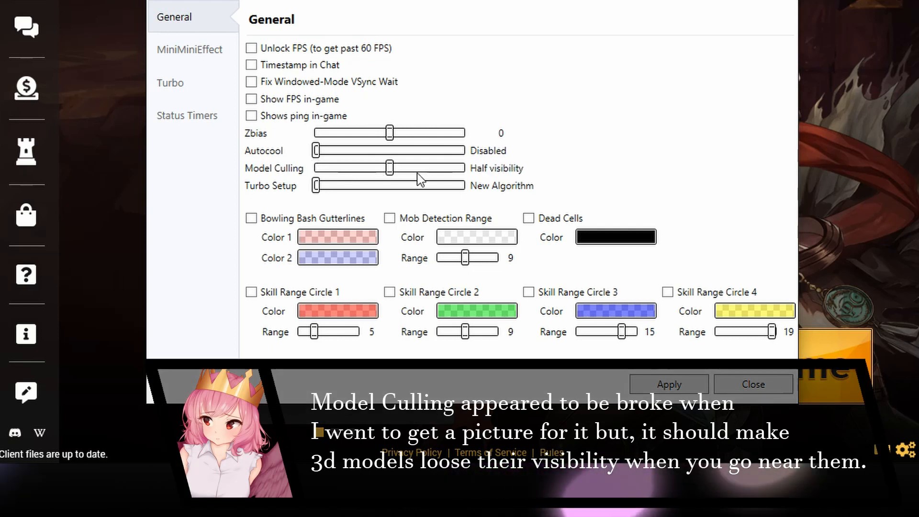
{"action": "left_click_drag", "start_coordinate": [389, 168], "coordinate": [316, 168]}
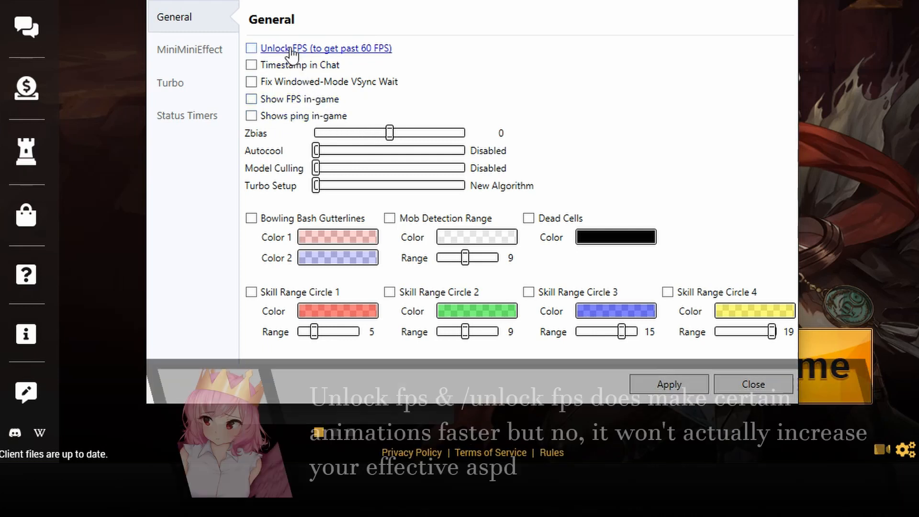
{"action": "mouse_move", "coordinate": [225, 112]}
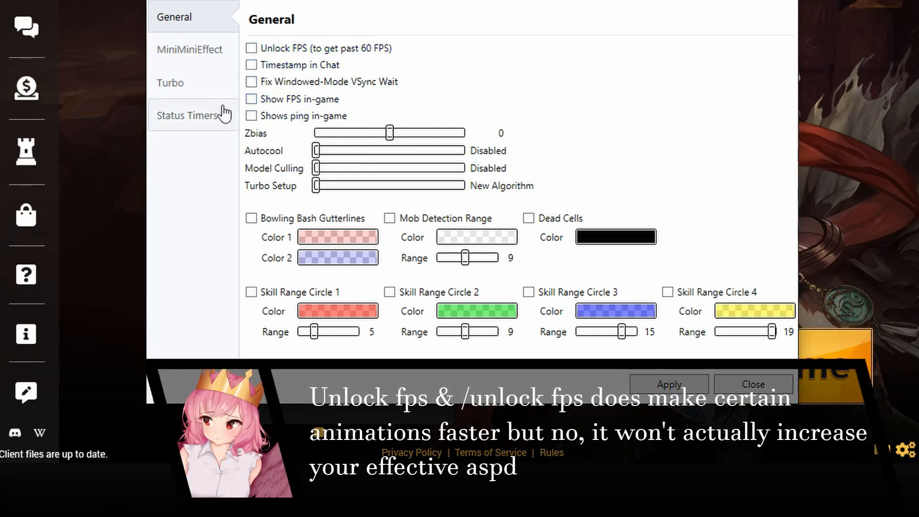
{"action": "mouse_move", "coordinate": [193, 83]}
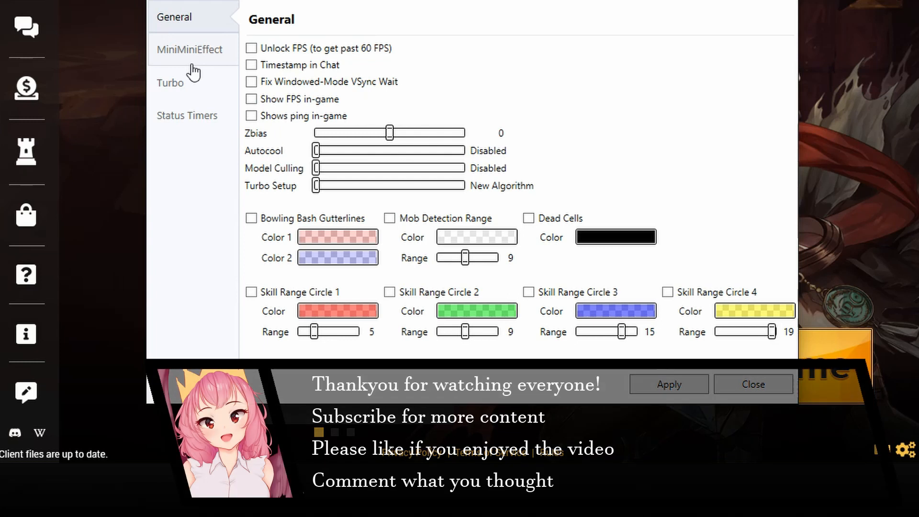
Step: Make key 3 a Turbo hotkey alongside key 2 on the Turbo keyboard grid
{"action": "left_click", "coordinate": [171, 83]}
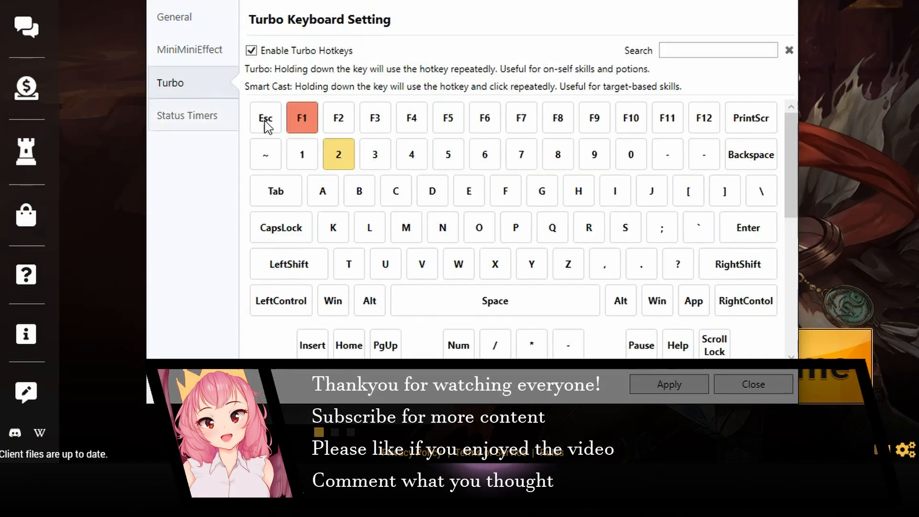
{"action": "left_click", "coordinate": [375, 155]}
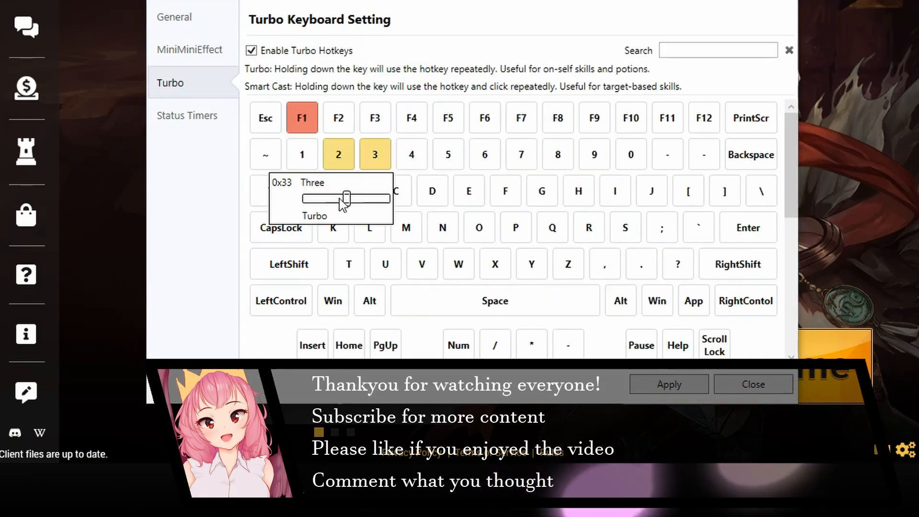